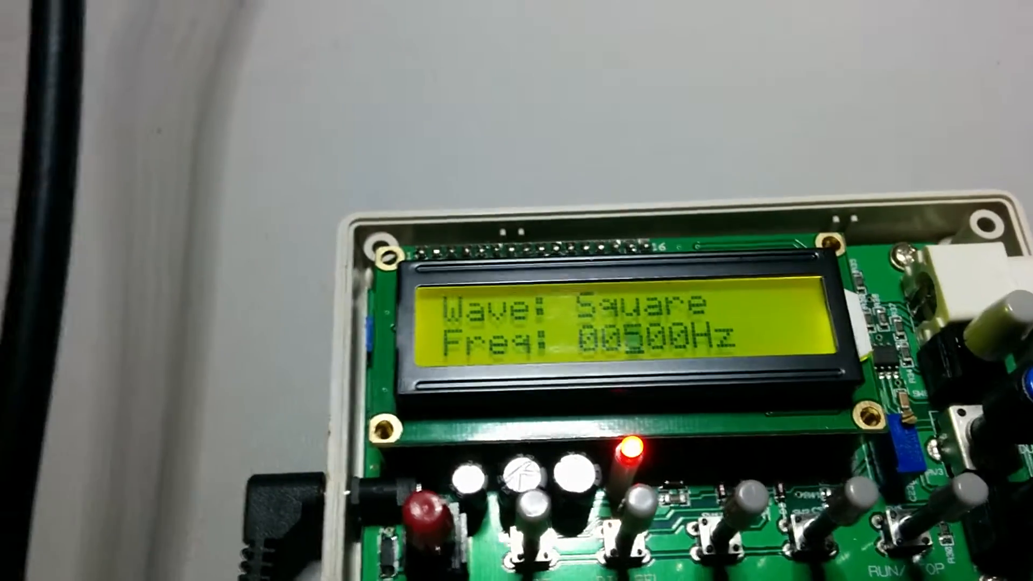
pyautogui.click(587, 475)
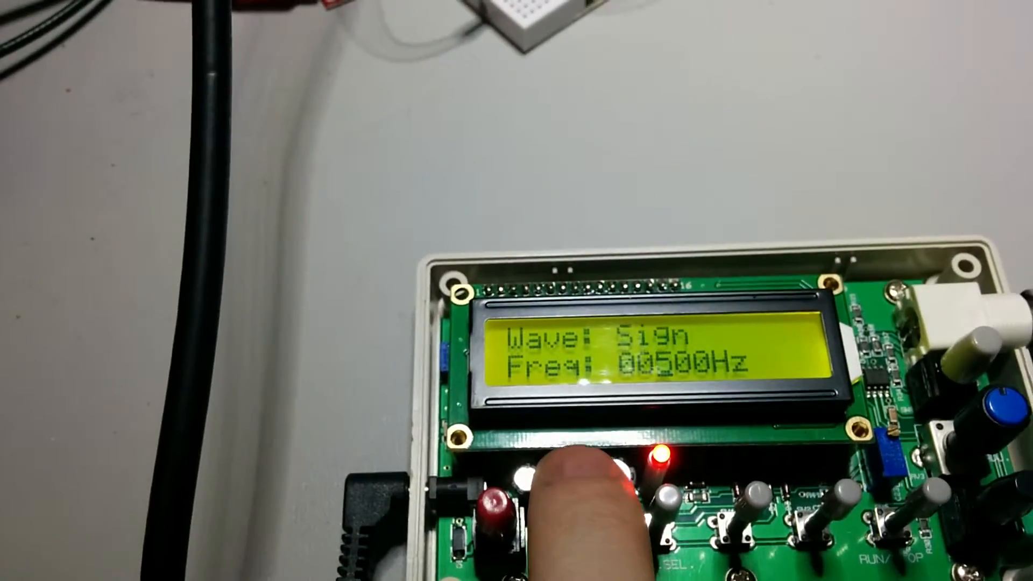